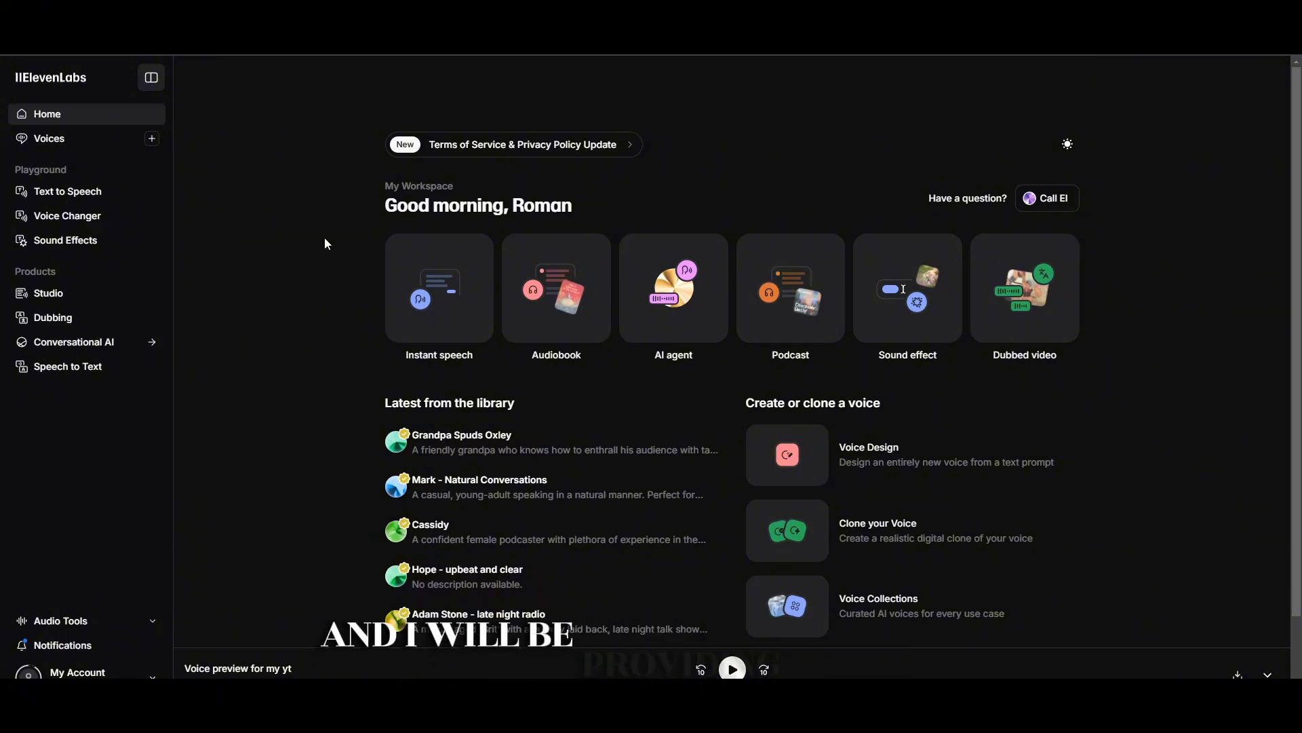
mouse_move(198, 494)
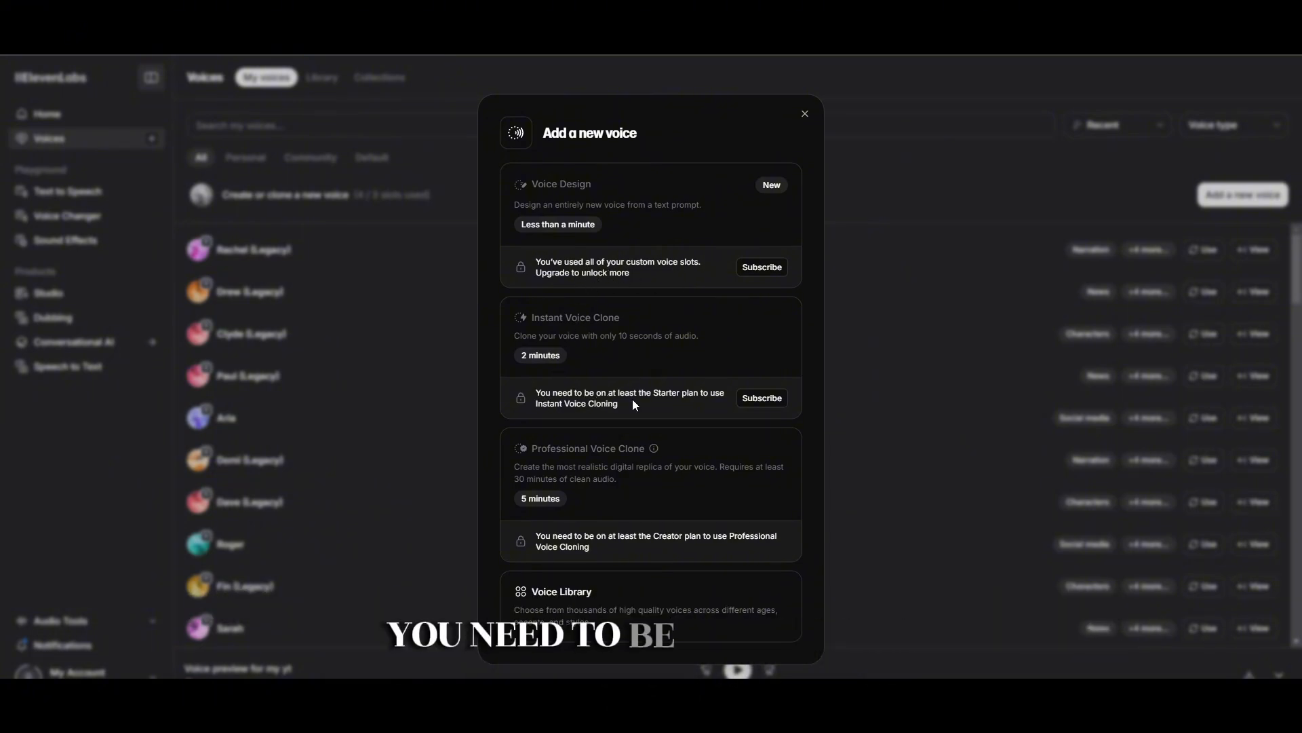
mouse_move(600, 419)
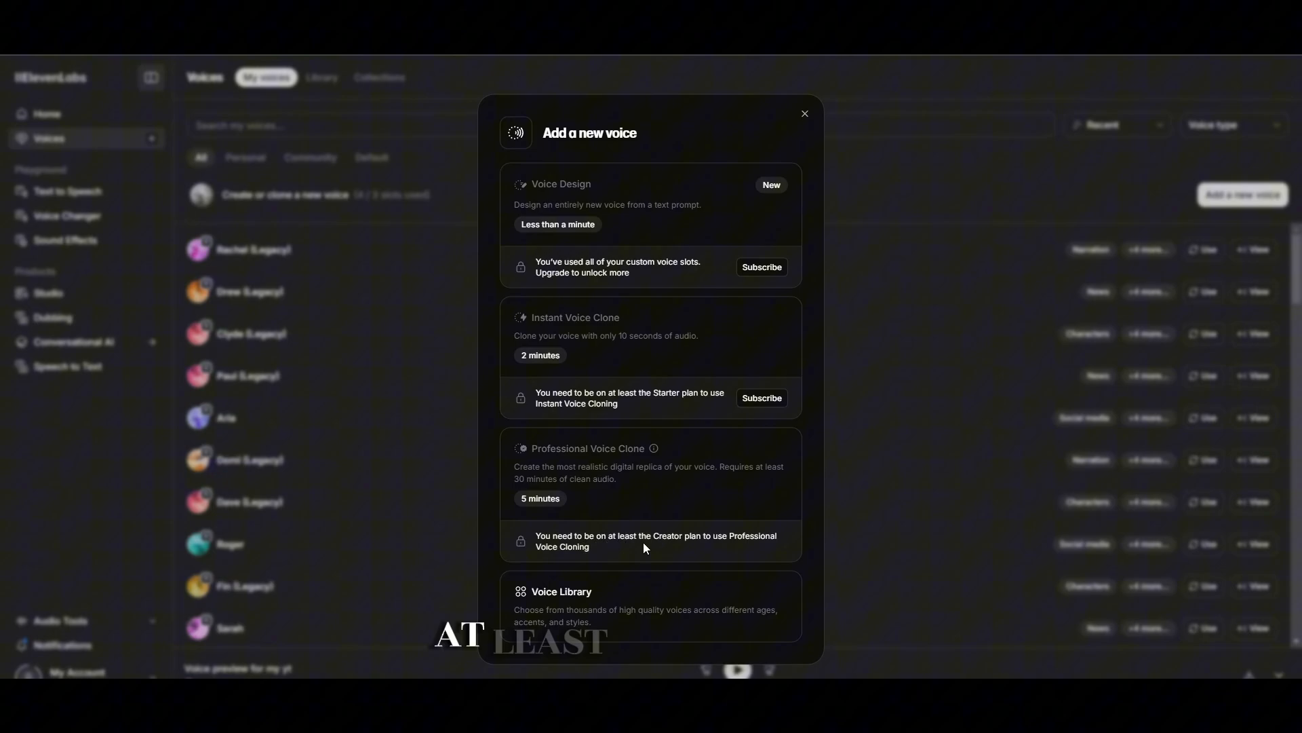
mouse_move(581, 562)
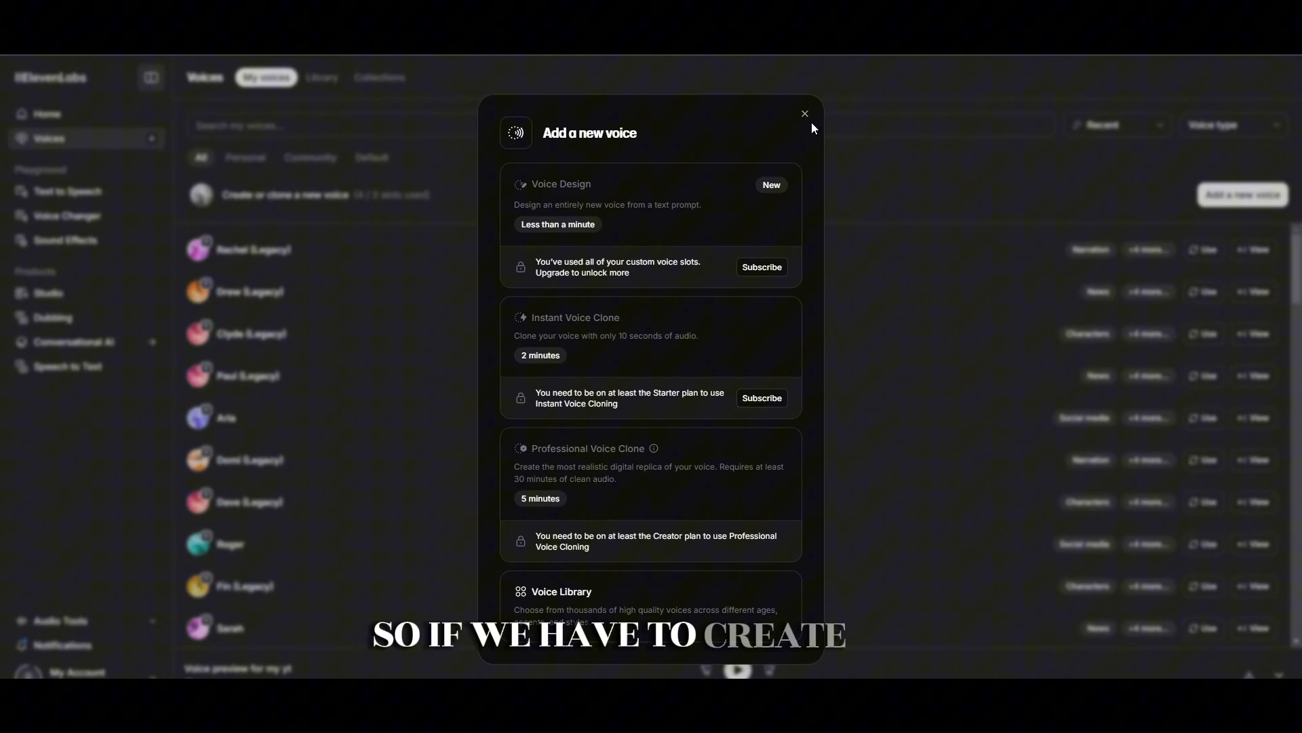
Close the Add a new voice dialog after reviewing the Voice Design and Voice Clone cards.
left_click(802, 113)
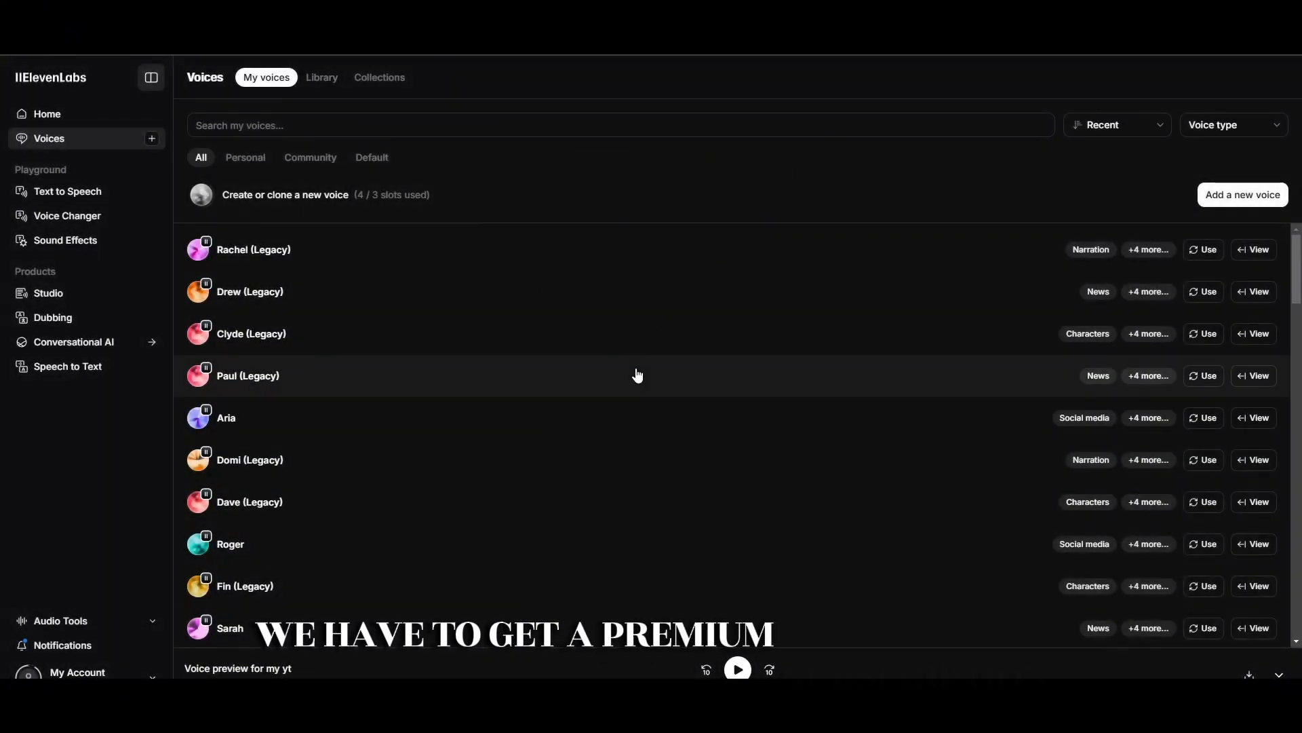